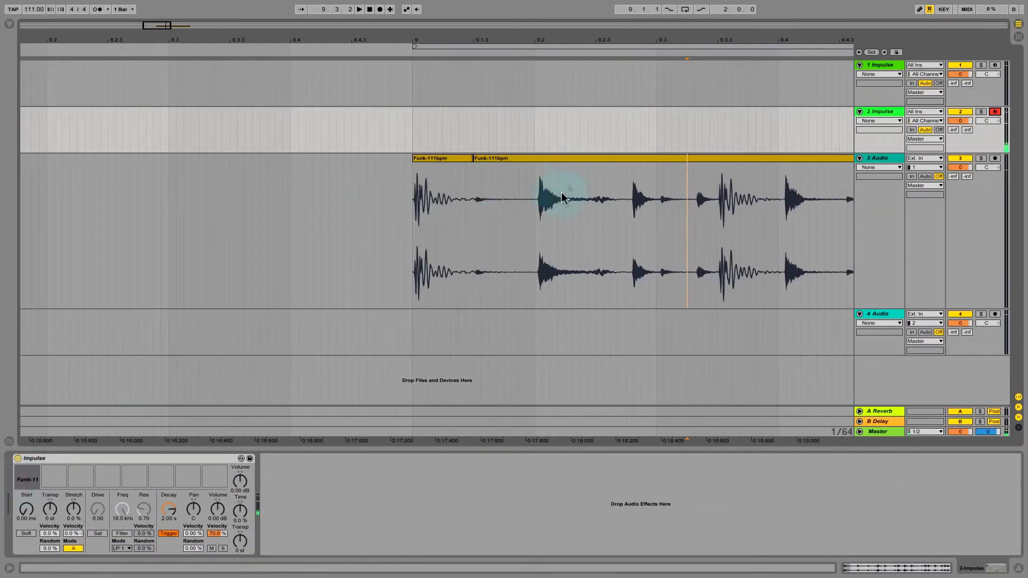
mouse_move(499, 196)
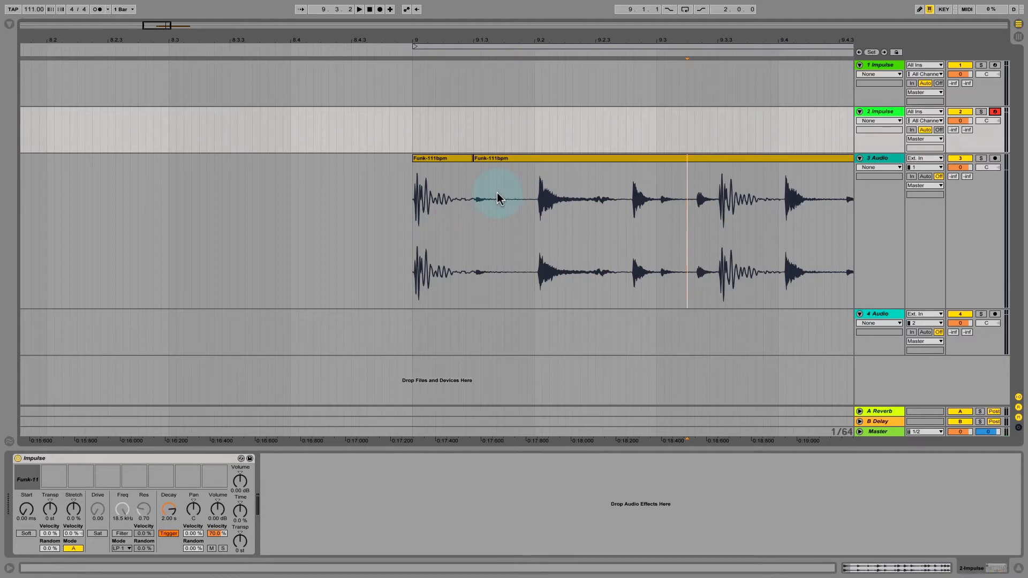
mouse_move(514, 196)
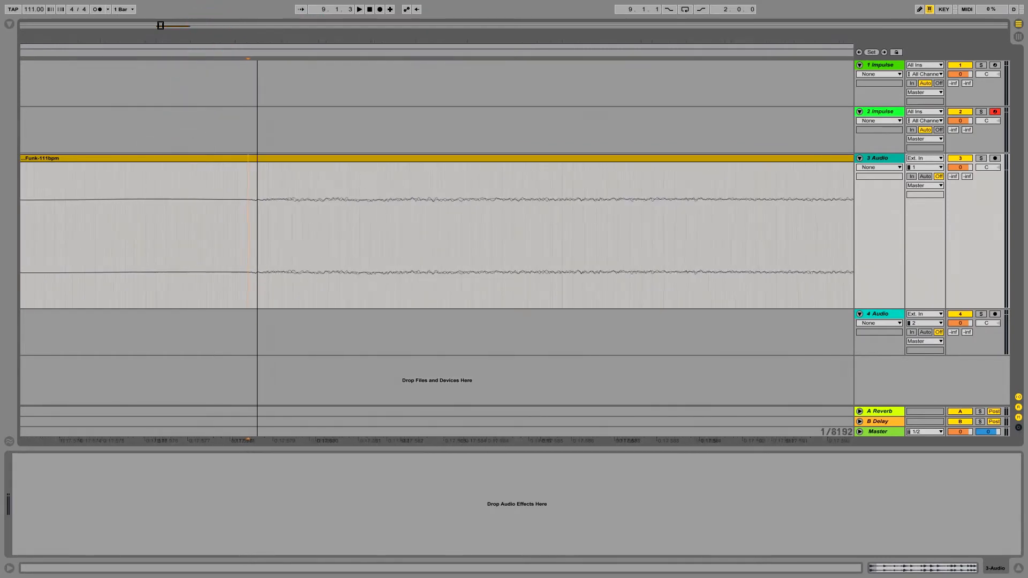
Place the insert mark at 9.1.3, where the second drum hit's waveform starts.
left_click(246, 210)
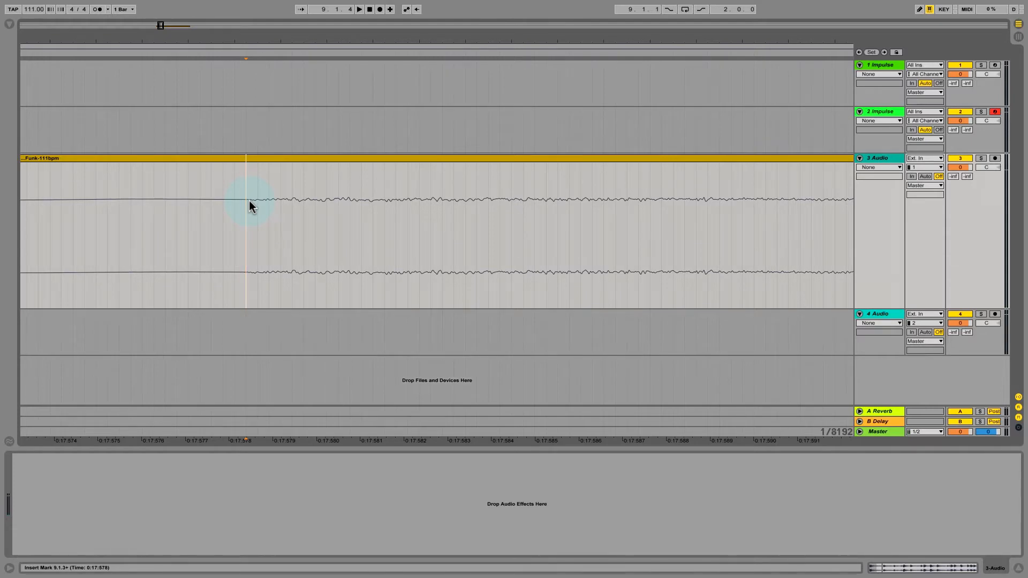
mouse_move(426, 175)
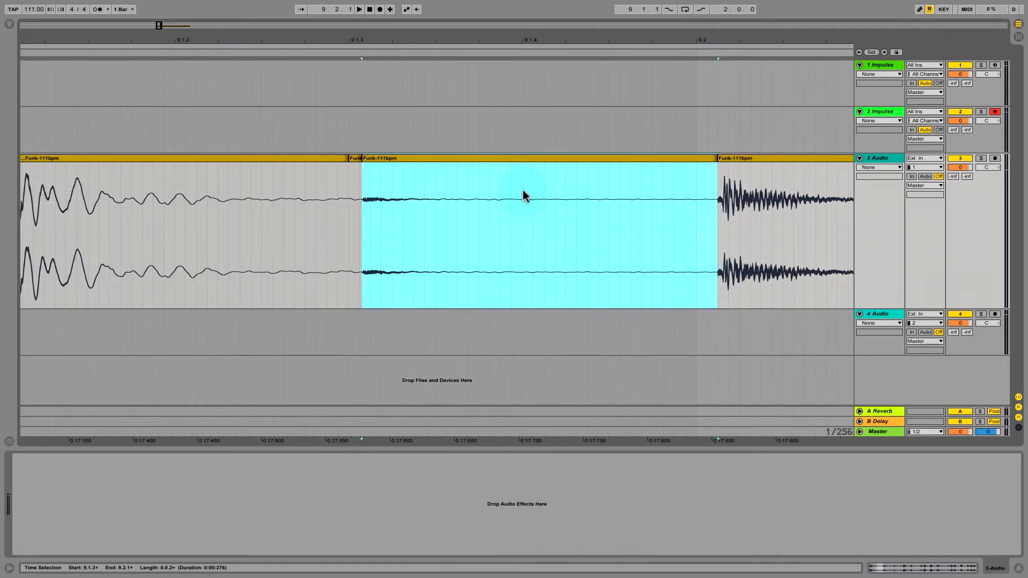
mouse_move(495, 169)
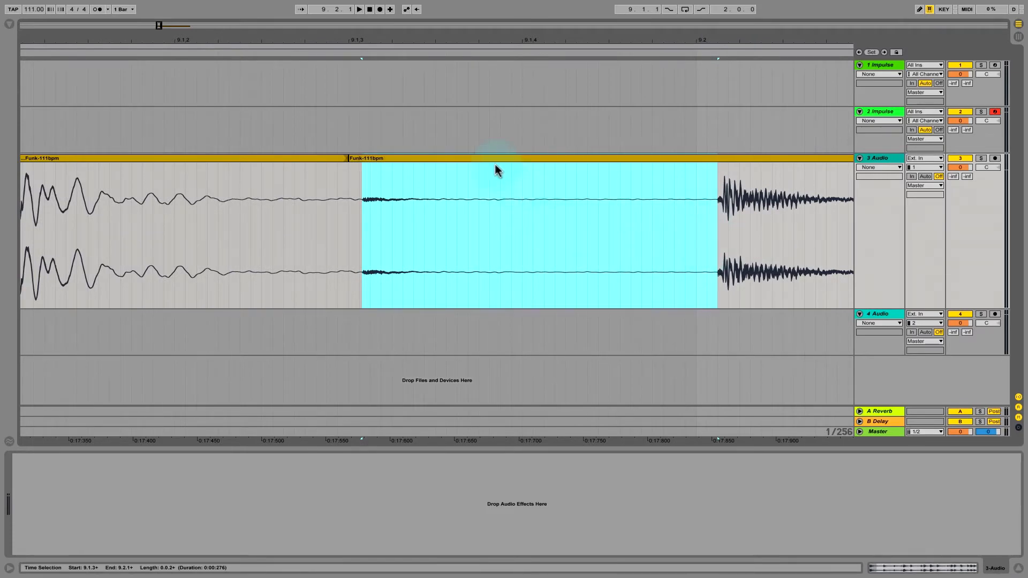
Select the isolated Funk-111bpm clip between 9.1.3 and 9.2.1.
left_click(493, 163)
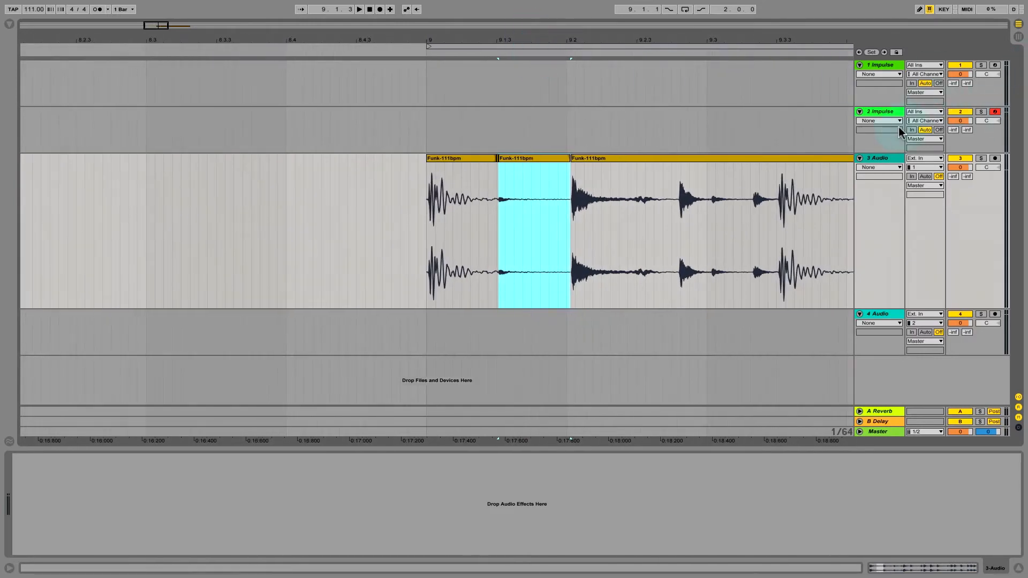
Show the 2 Impulse track and drop the isolated hit onto Impulse's seventh slot.
left_click(880, 111)
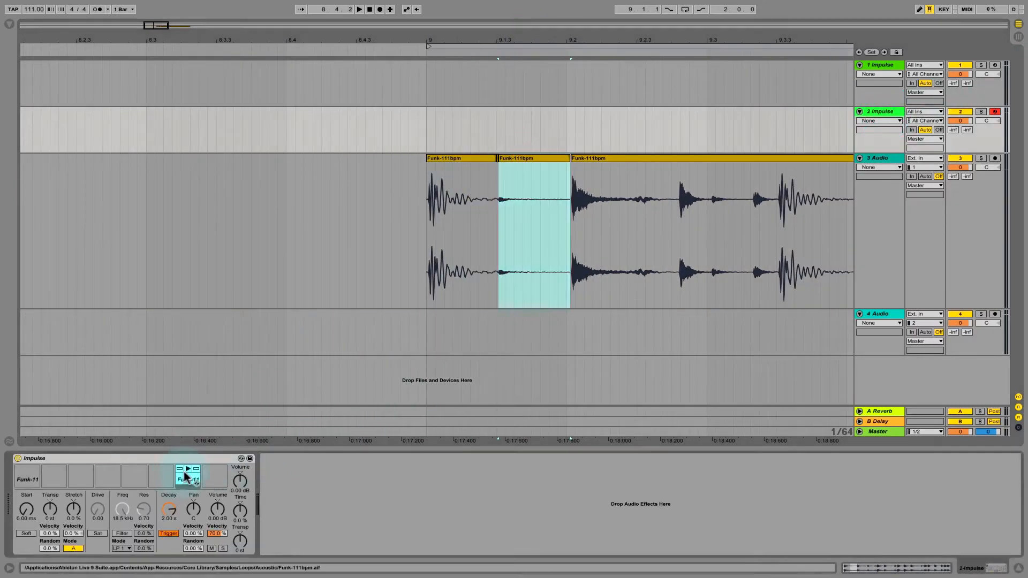
left_click(187, 471)
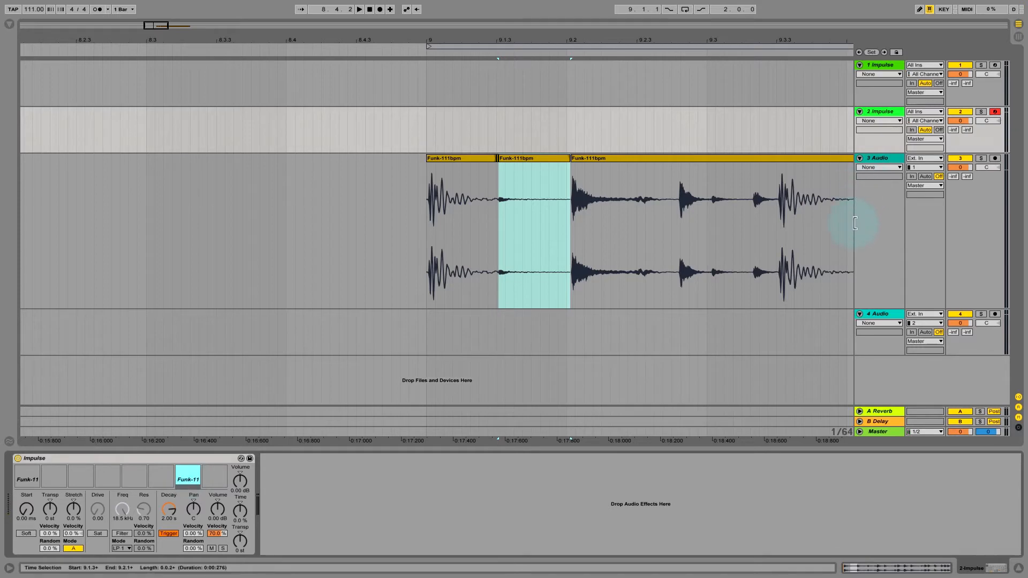
mouse_move(429, 396)
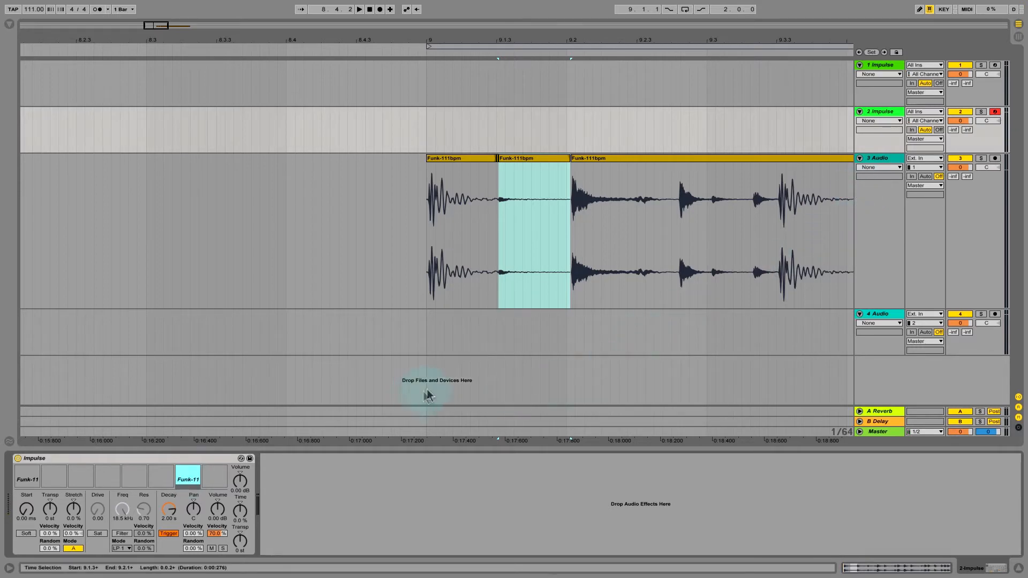
mouse_move(188, 482)
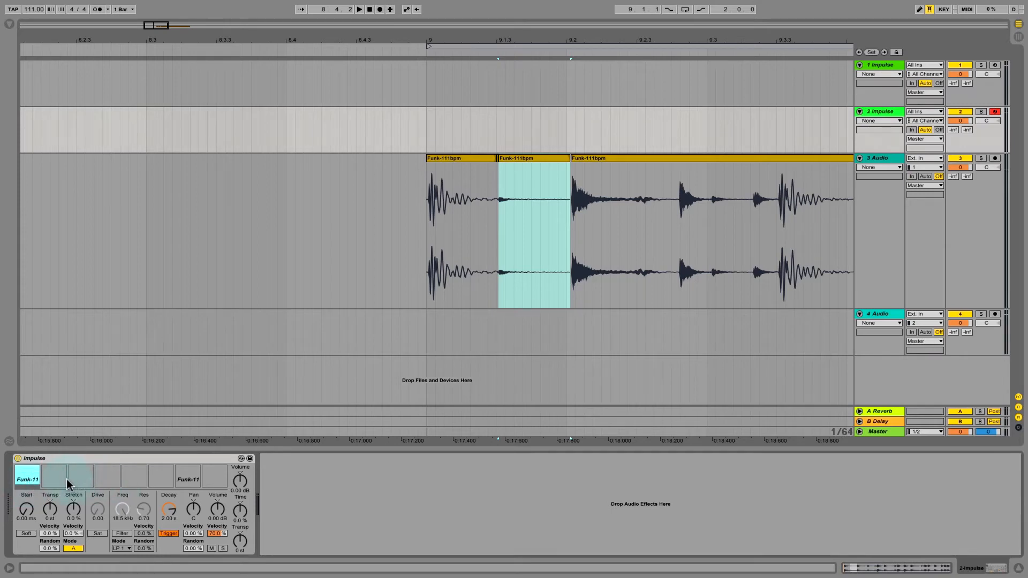
mouse_move(27, 479)
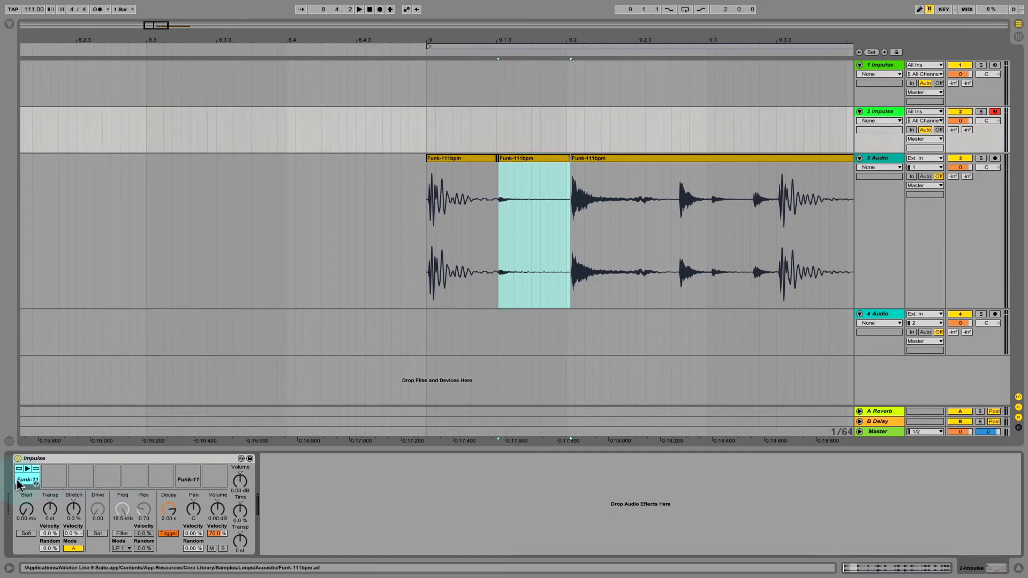